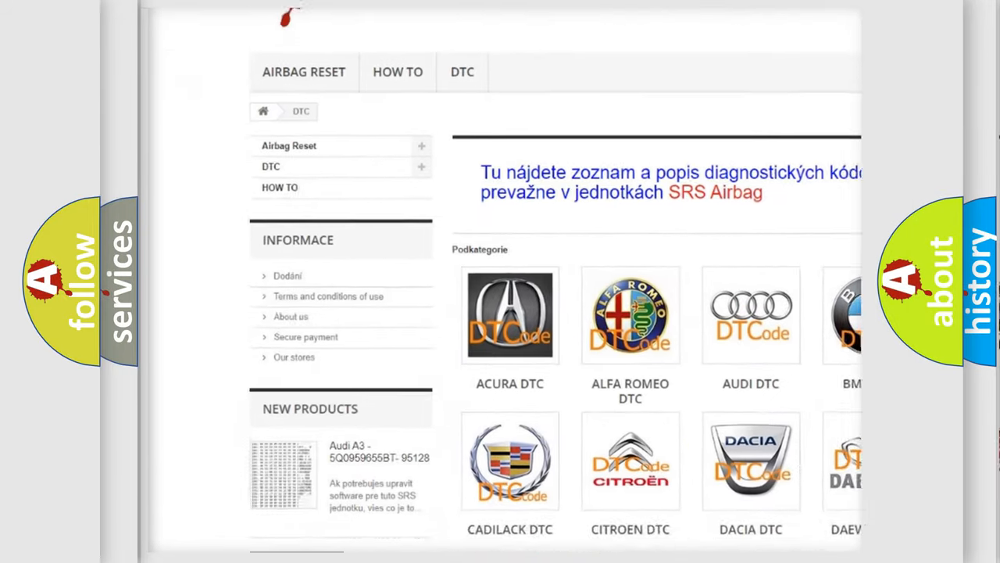
scroll(down, 3)
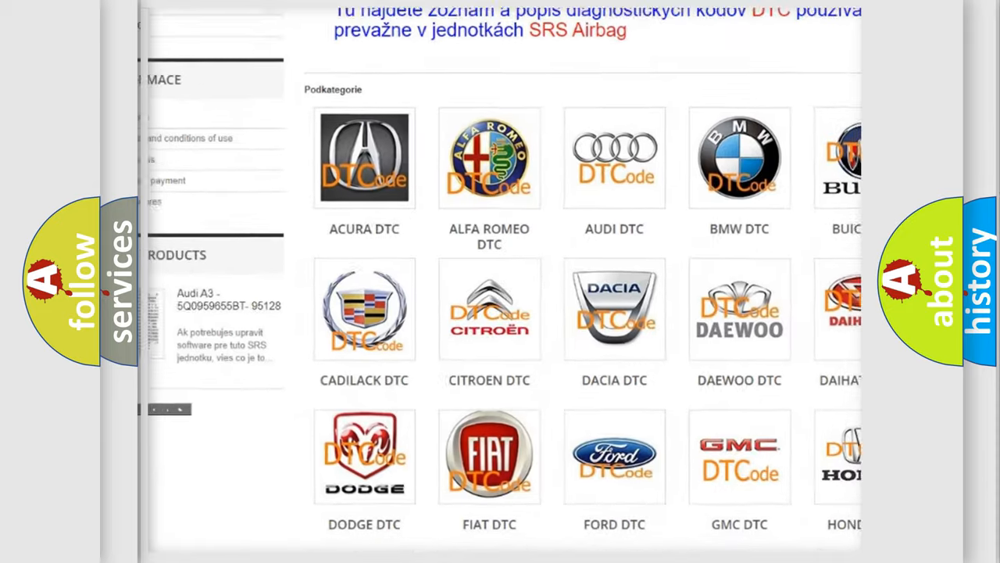
scroll(down, 3)
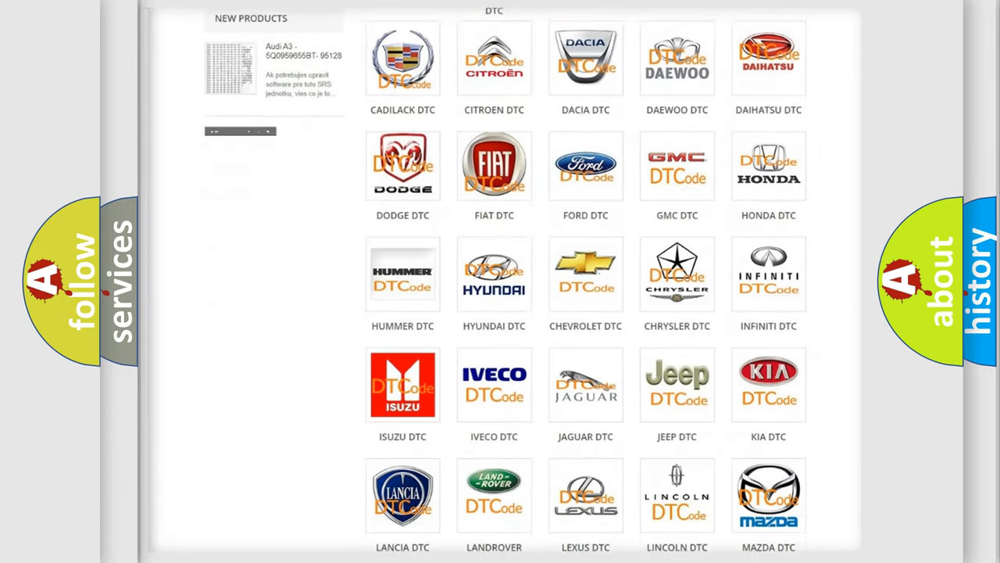
scroll(down, 3)
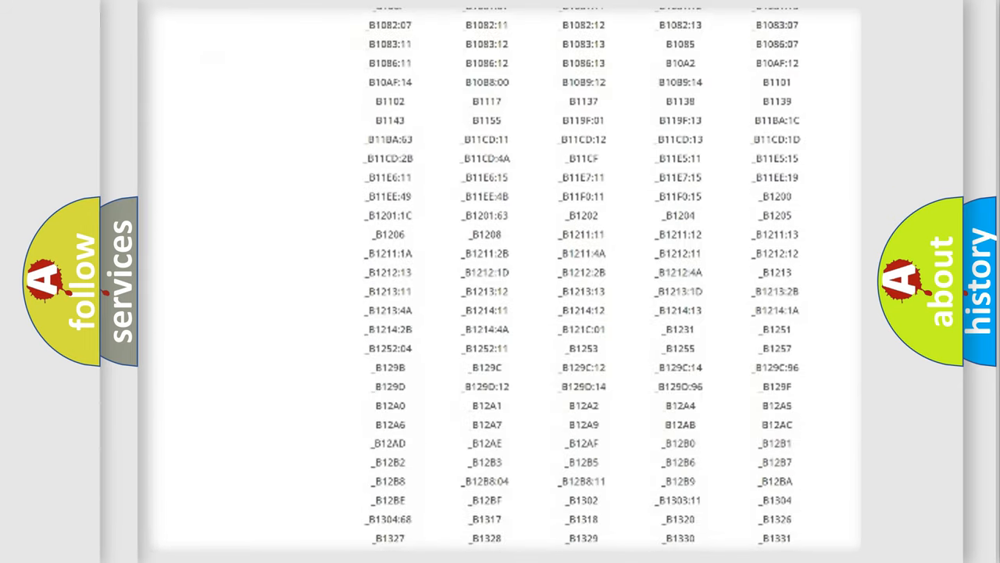
scroll(down, 3)
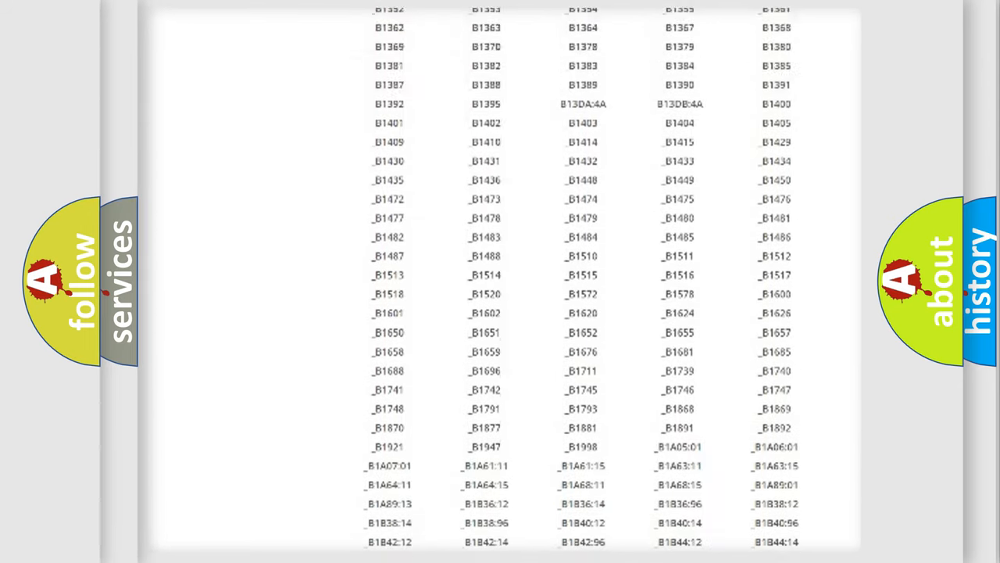